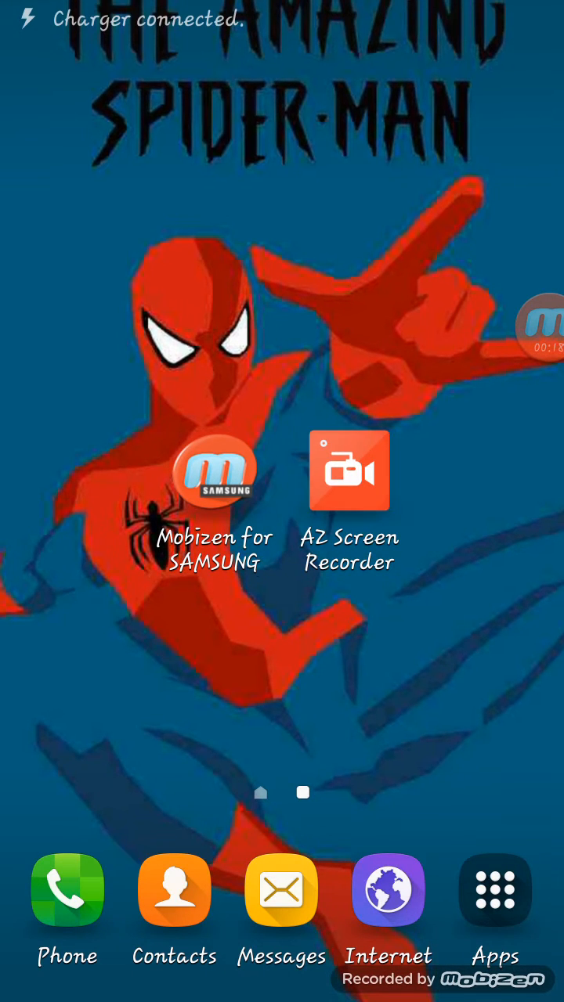
Launch AZ Screen Recorder's floating bar and open its Settings via the gear icon.
{"action": "left_click", "coordinate": [542, 337]}
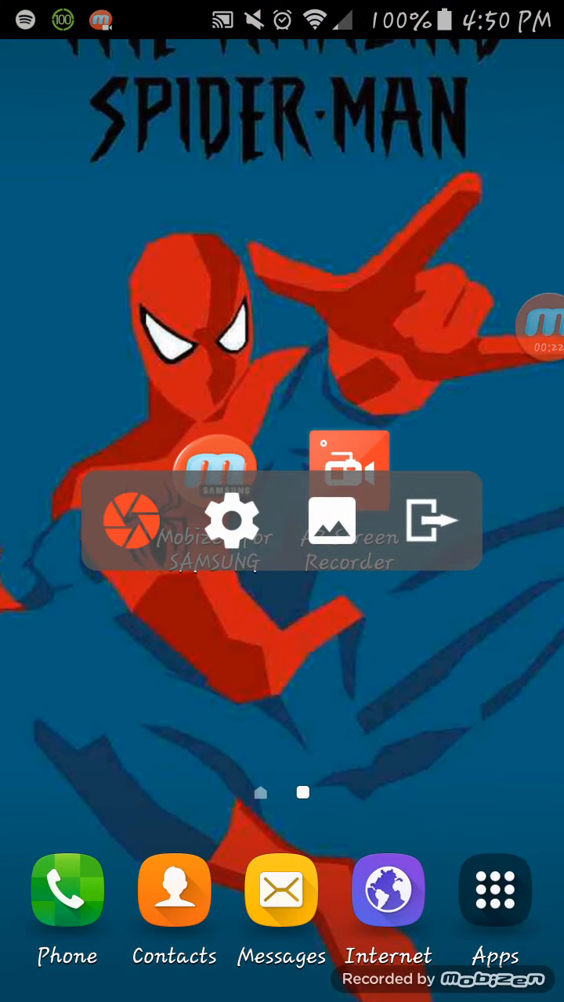
{"action": "left_click", "coordinate": [231, 521]}
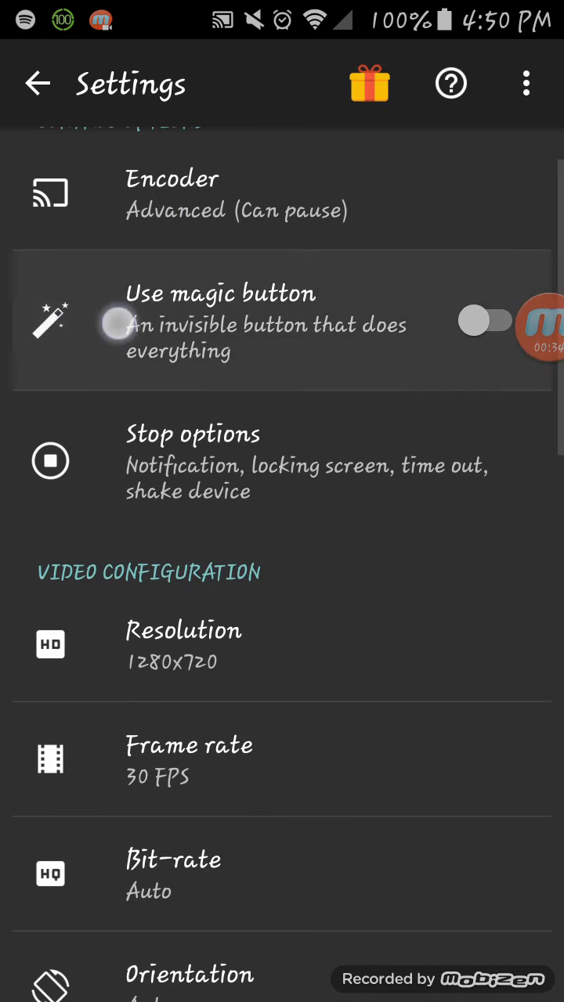
Open the Stop options page listing notification, shake and 600-second time-limit stopping.
{"action": "scroll", "scroll_direction": "down", "scroll_amount": 3}
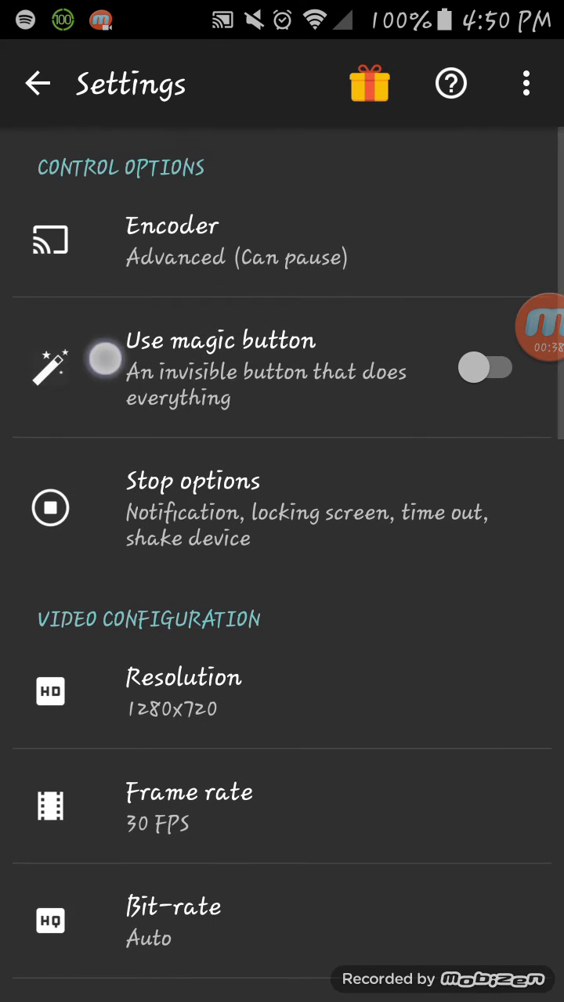
{"action": "left_click", "coordinate": [192, 508]}
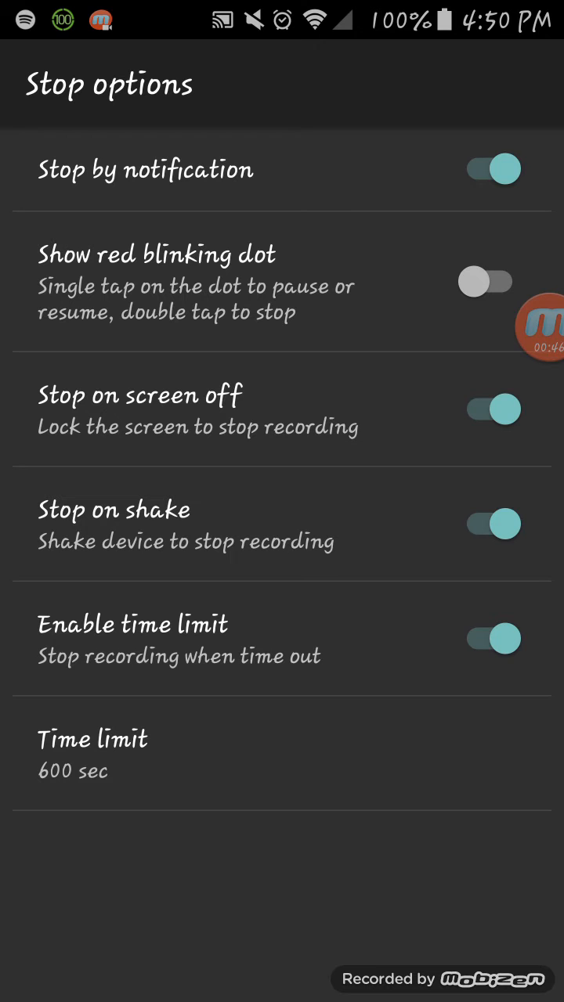
Return to Settings and open the Resolution list showing 1280x720 among six sizes.
{"action": "left_click", "coordinate": [94, 751]}
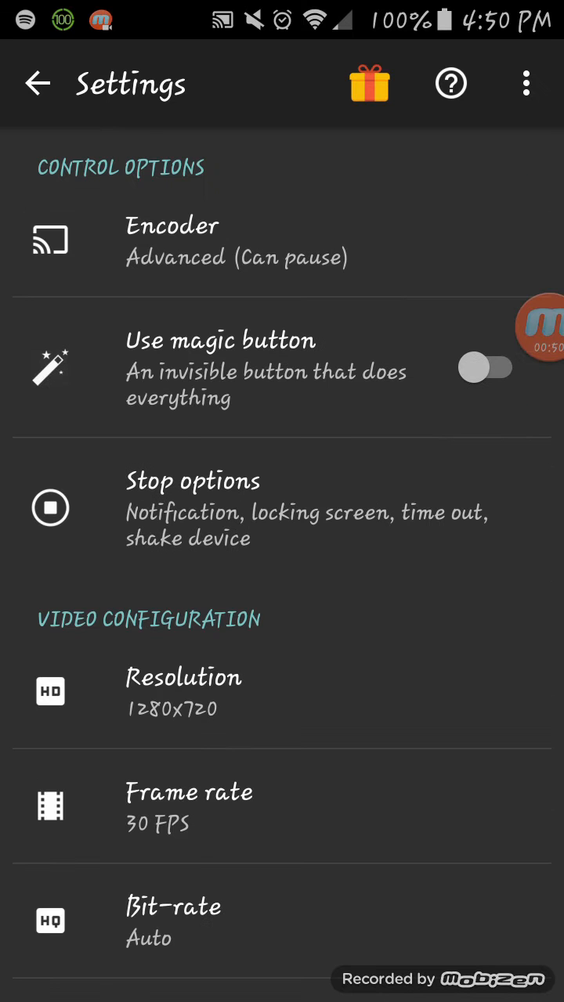
{"action": "left_click", "coordinate": [184, 692]}
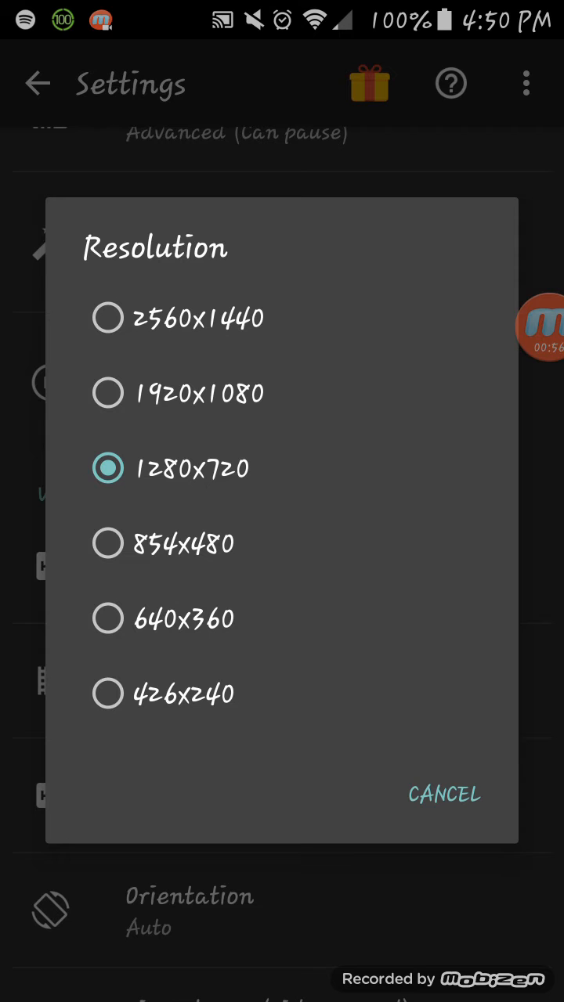
Cancel the Resolution dialog keeping 1280x720, then look over frame rate, bit-rate and orientation.
{"action": "left_click", "coordinate": [444, 794]}
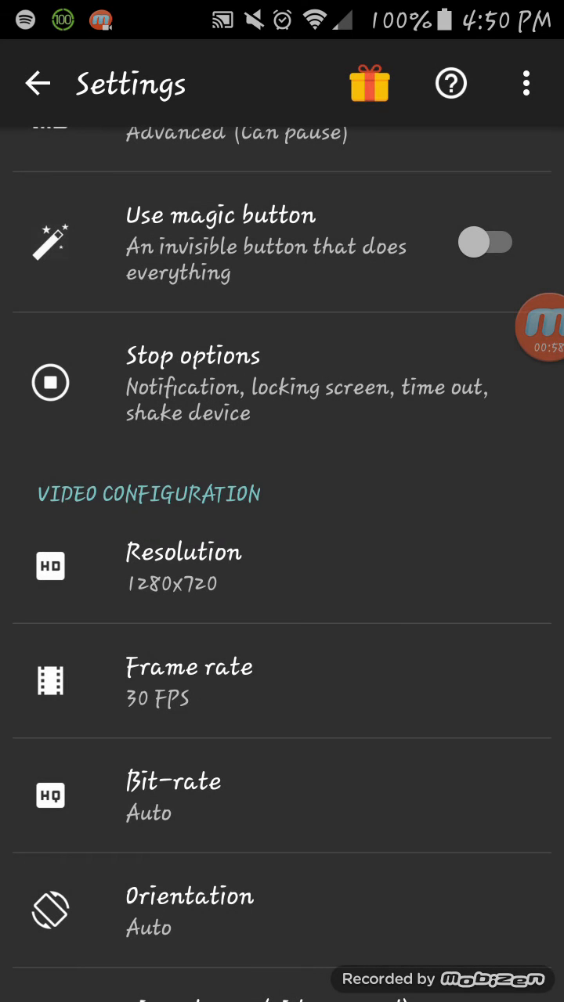
{"action": "left_click", "coordinate": [188, 667]}
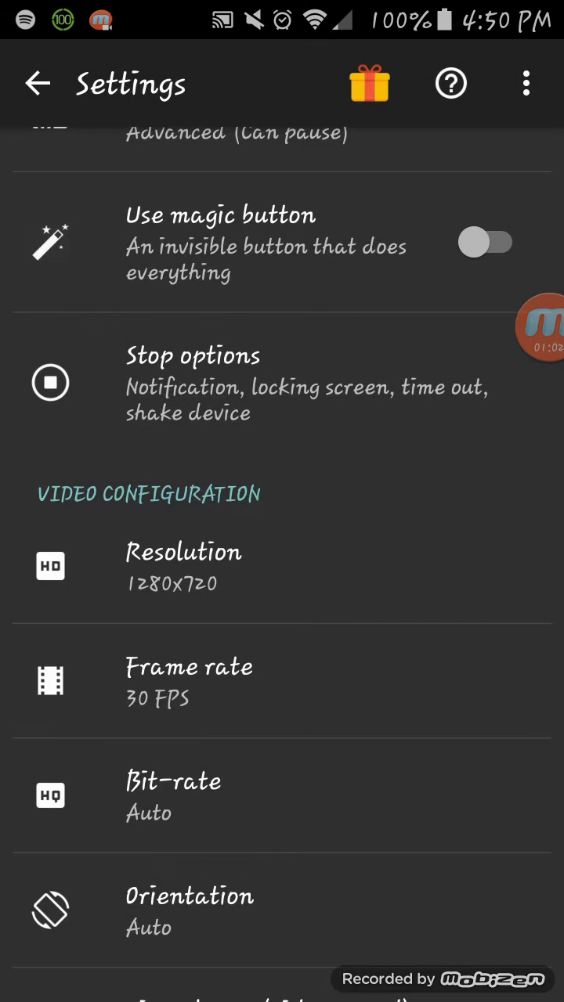
{"action": "left_click", "coordinate": [172, 795]}
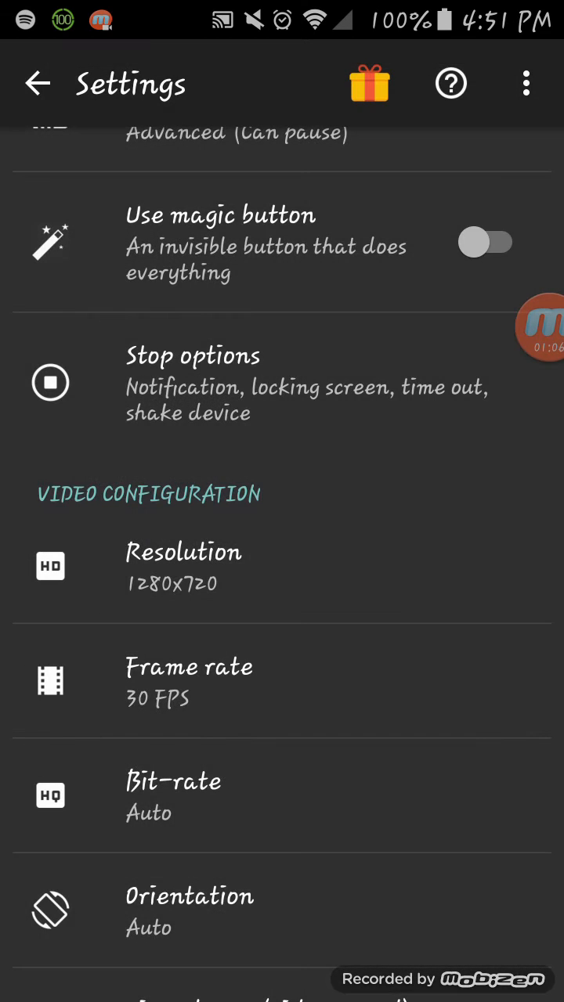
{"action": "left_click", "coordinate": [189, 897]}
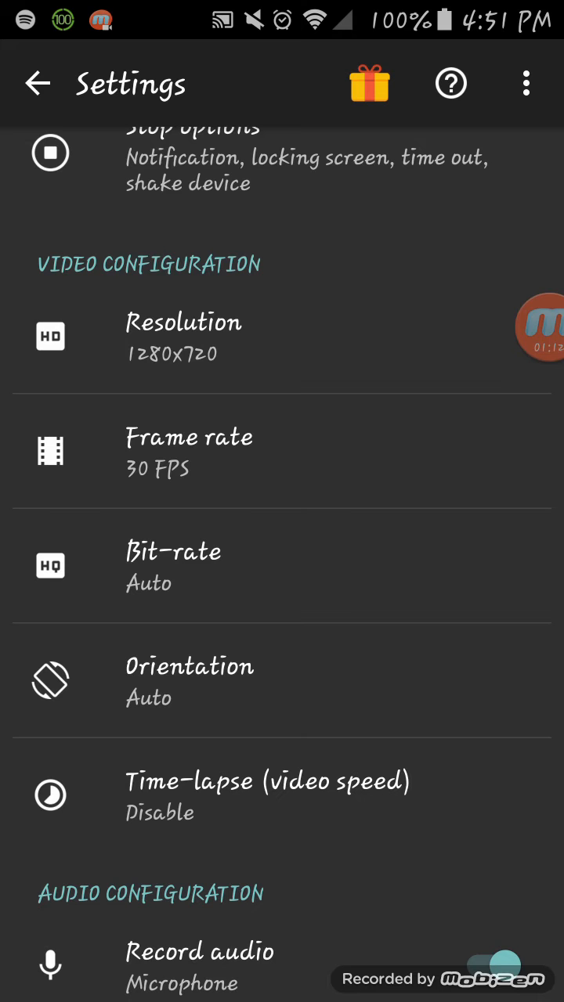
{"action": "scroll", "scroll_direction": "down", "scroll_amount": 3}
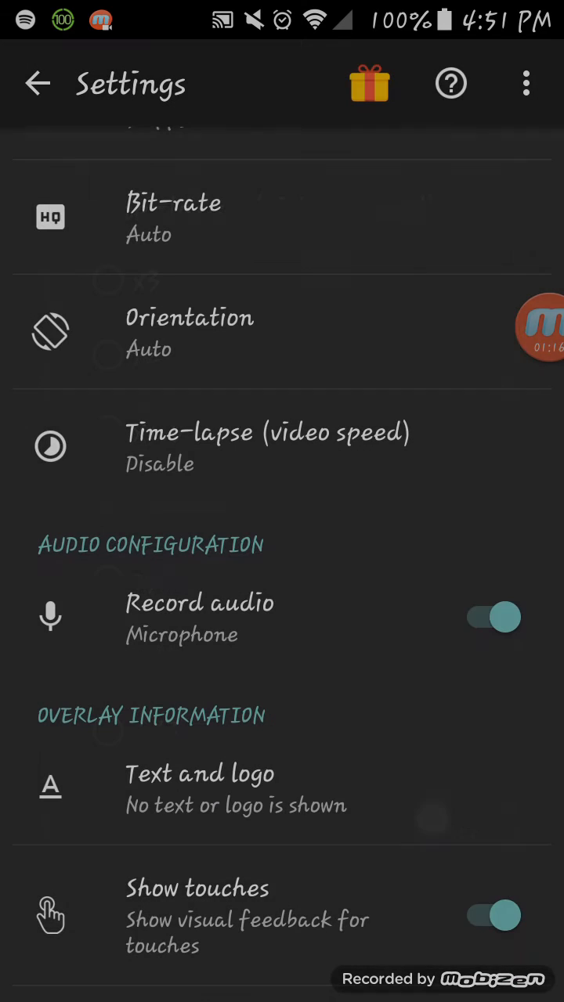
{"action": "scroll", "scroll_direction": "down", "scroll_amount": 3}
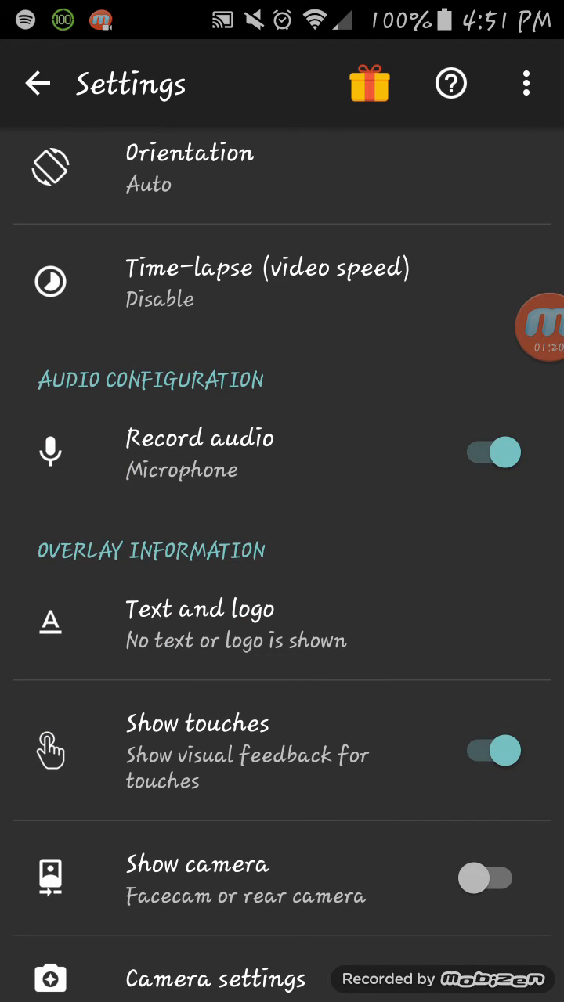
{"action": "left_click", "coordinate": [199, 609]}
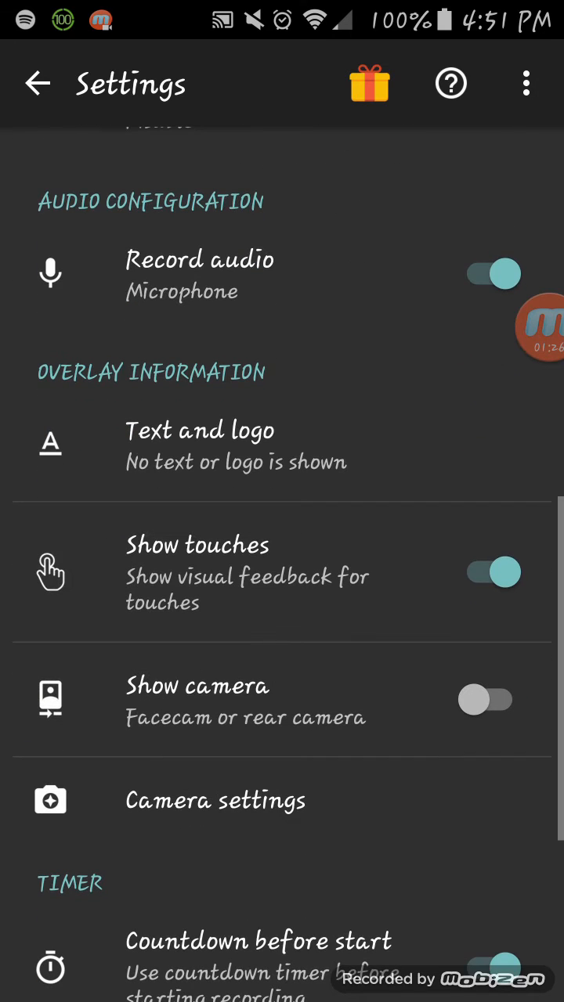
{"action": "scroll", "scroll_direction": "down", "scroll_amount": 3}
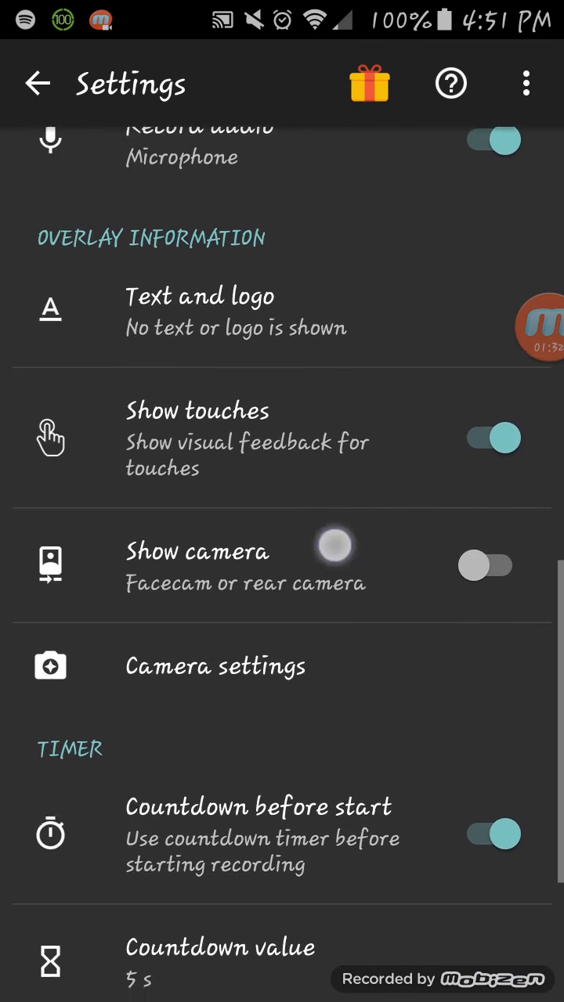
{"action": "left_click", "coordinate": [215, 667]}
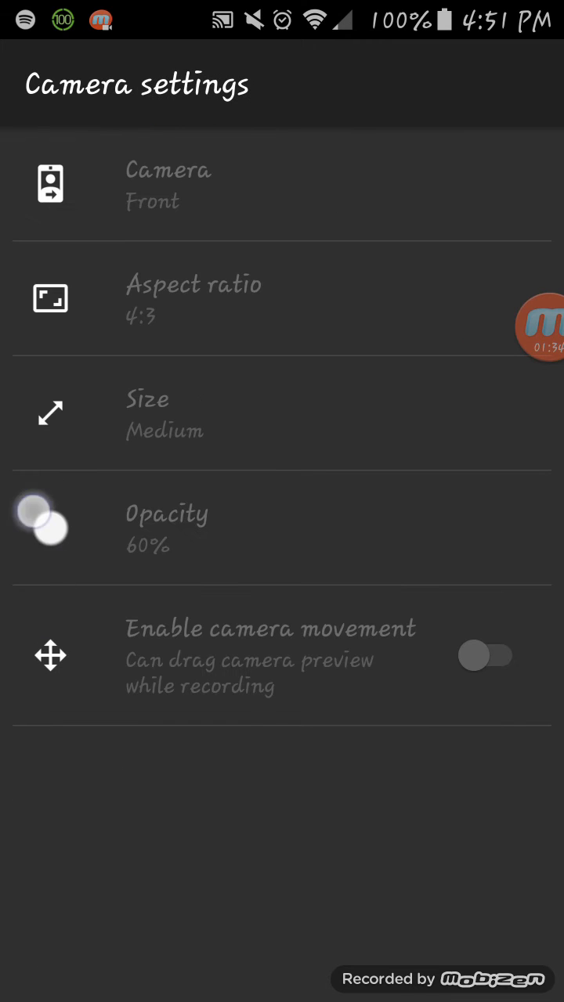
{"action": "left_click", "coordinate": [37, 84]}
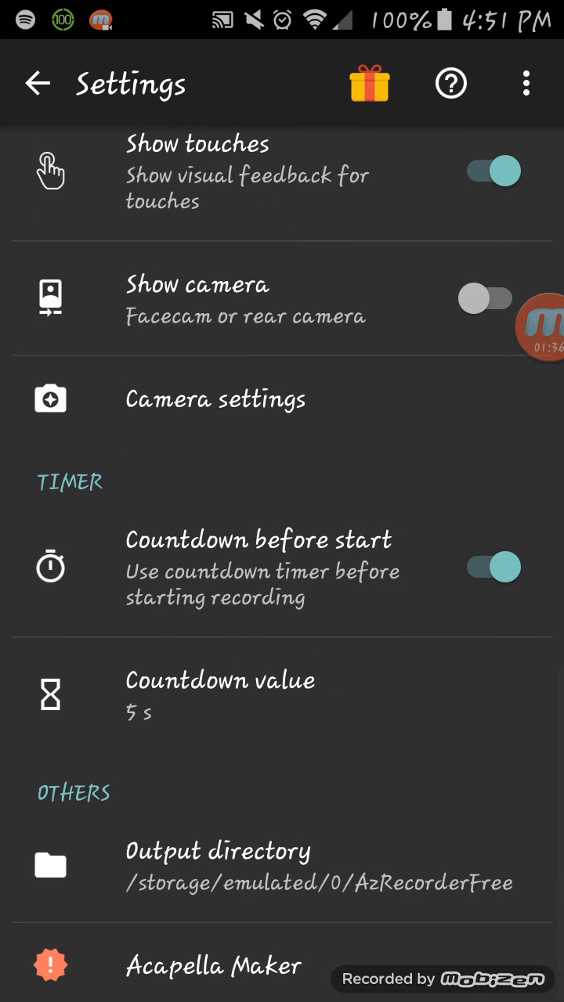
{"action": "left_click", "coordinate": [219, 695]}
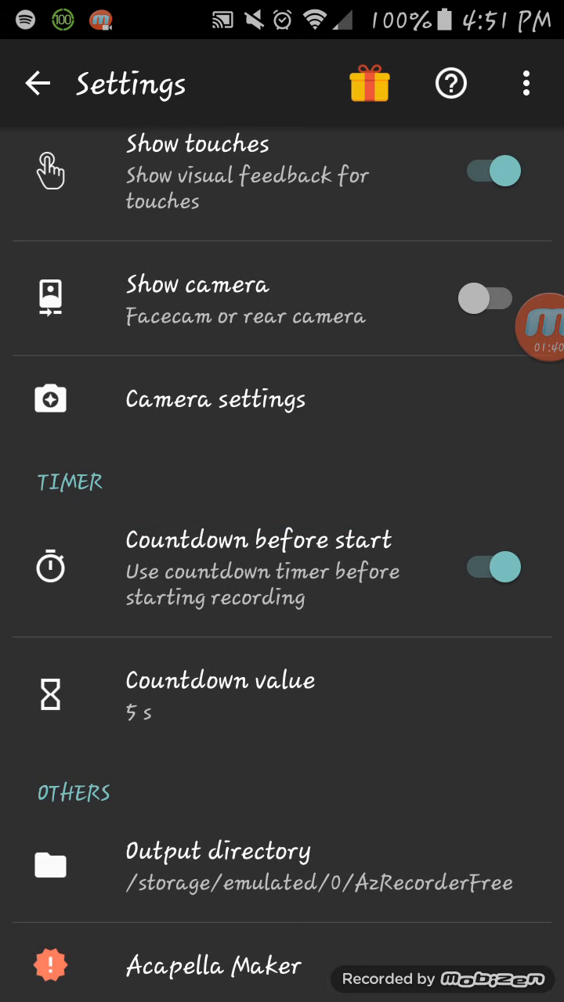
{"action": "left_click", "coordinate": [217, 852]}
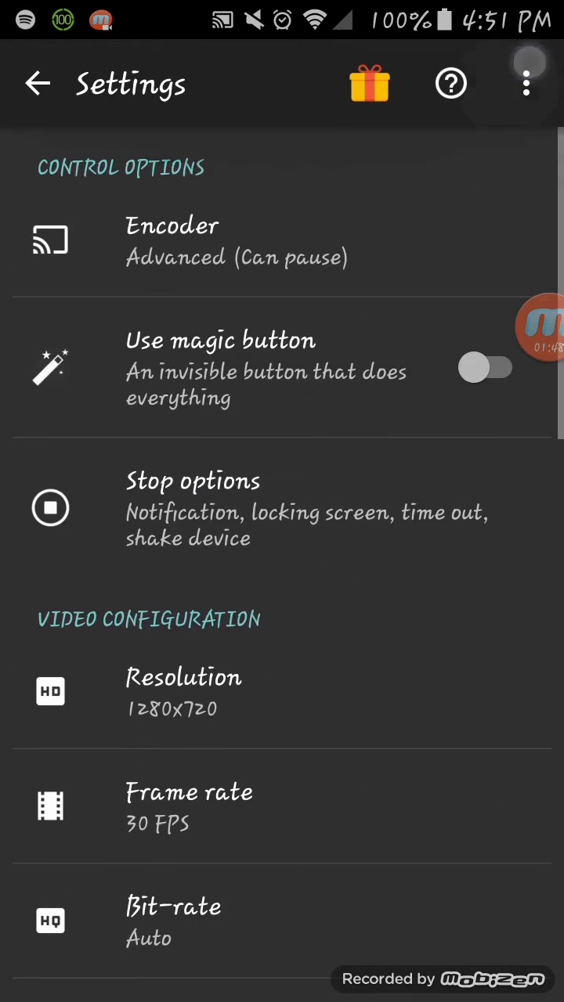
Review the free versus premium Upgrade or Donate table, then dismiss it with Later.
{"action": "left_click", "coordinate": [525, 83]}
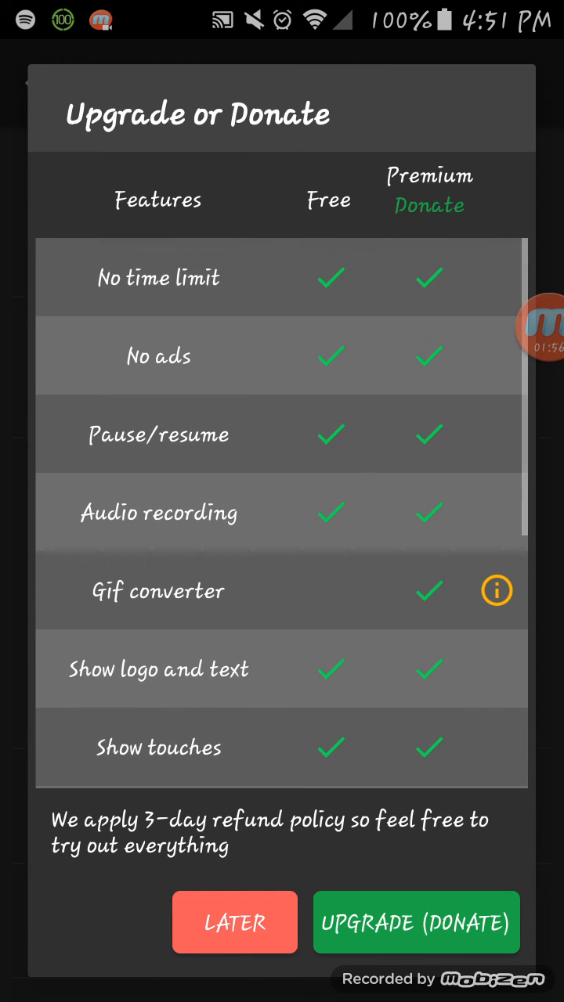
{"action": "scroll", "scroll_direction": "down", "scroll_amount": 3}
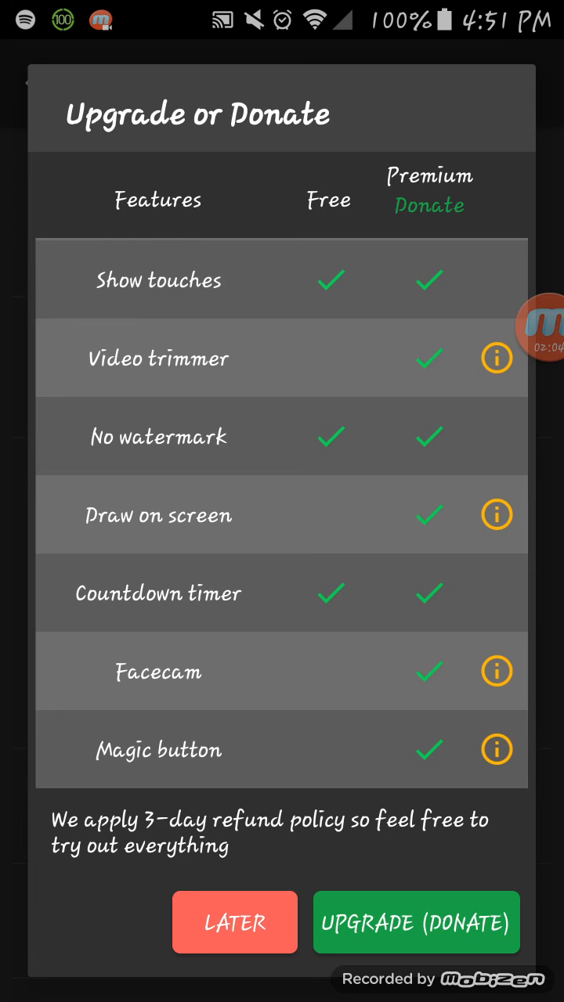
{"action": "left_click", "coordinate": [234, 922]}
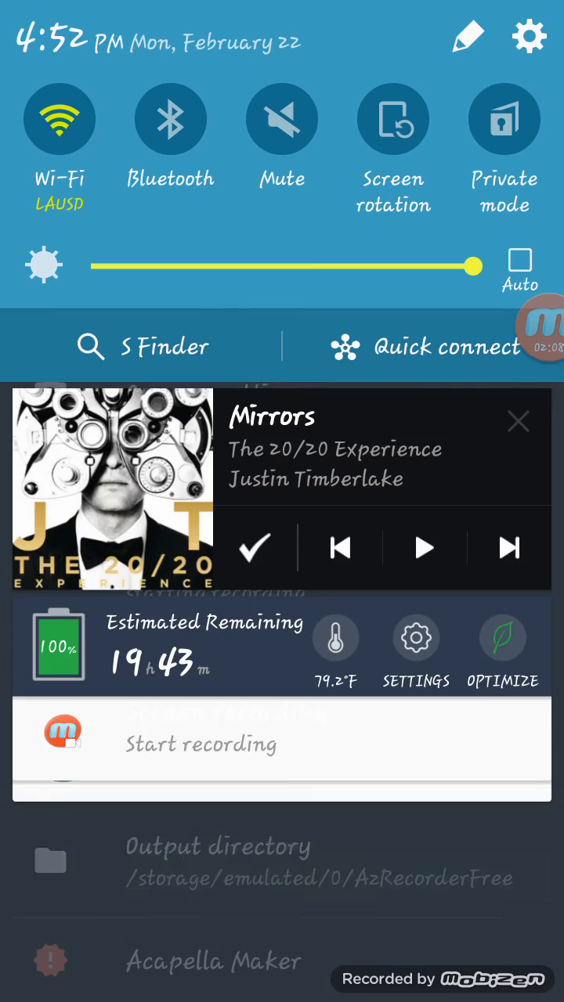
Close the notification shade and scroll the settings list.
{"action": "left_click", "coordinate": [416, 651]}
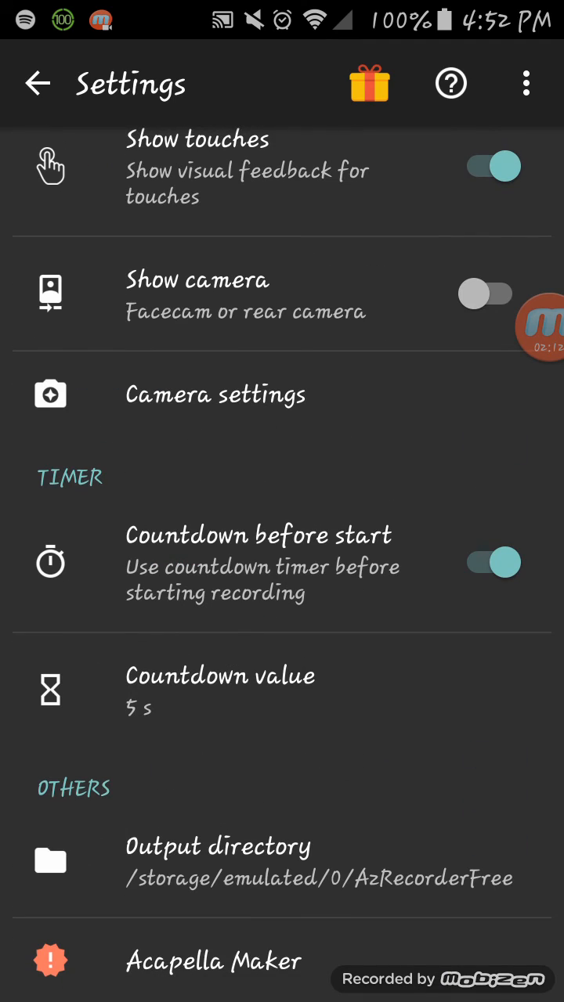
{"action": "scroll", "scroll_direction": "down", "scroll_amount": 3}
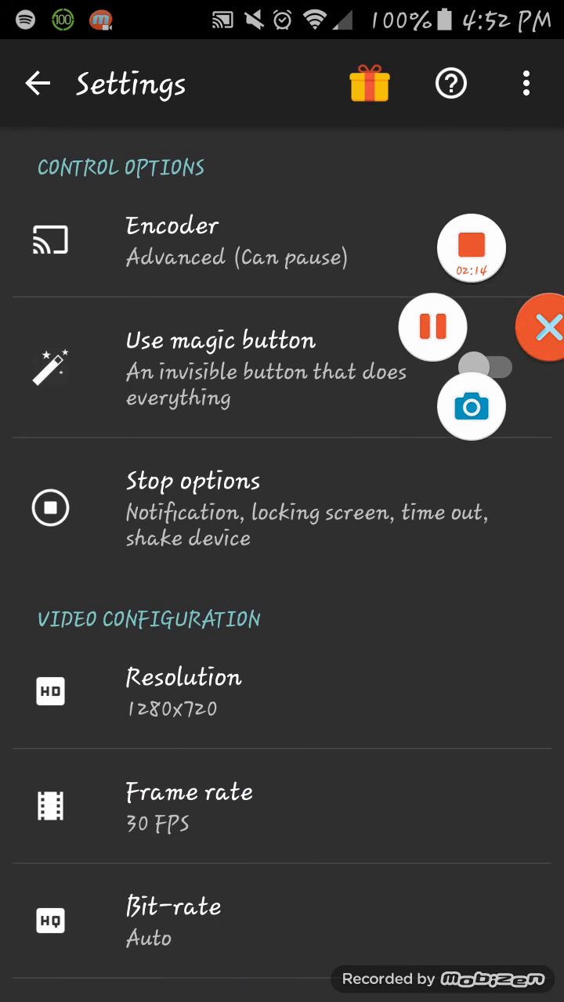